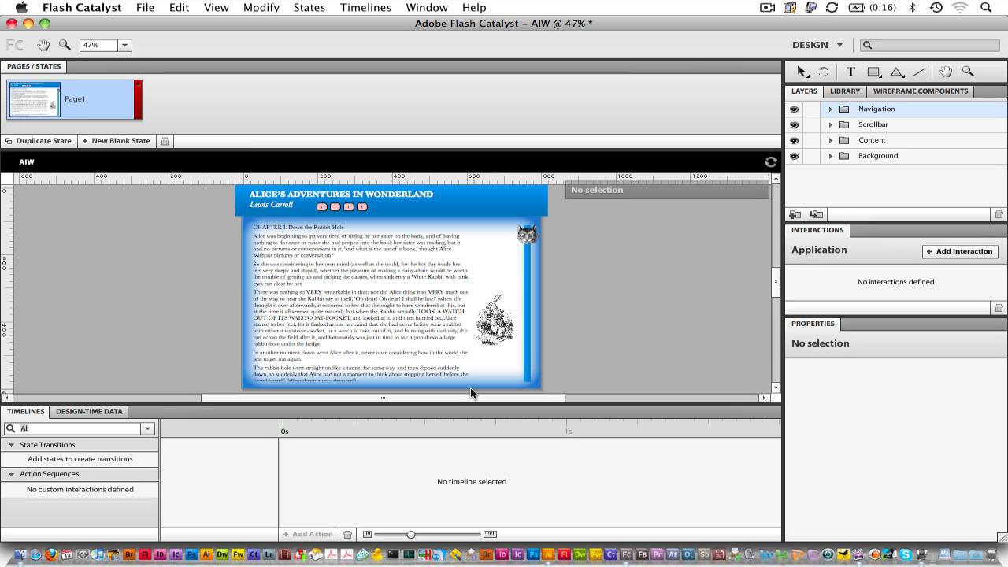
mouse_move(319, 211)
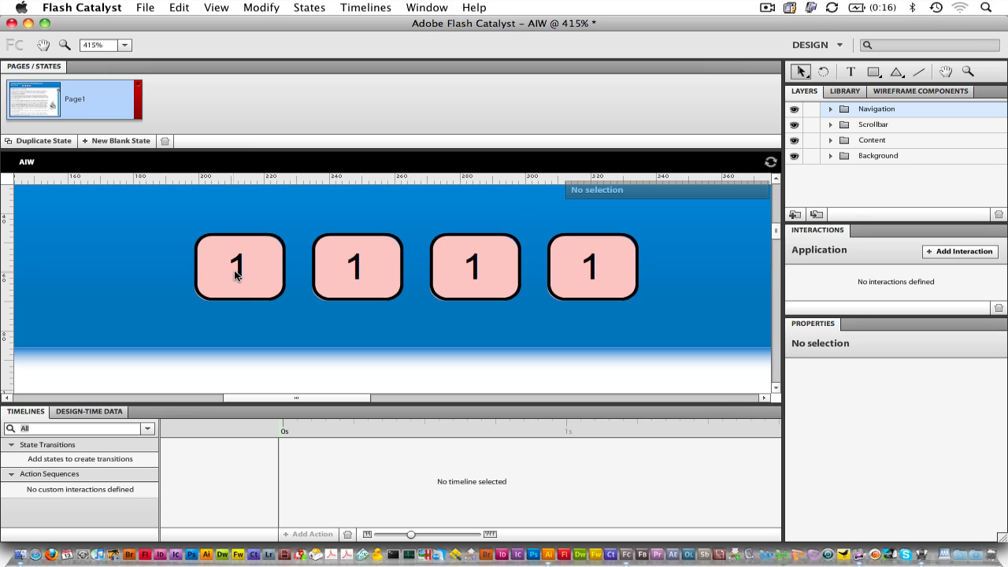
Select the first number button and expand the Navigation groups to reveal each label and rectangles.
left_click(239, 267)
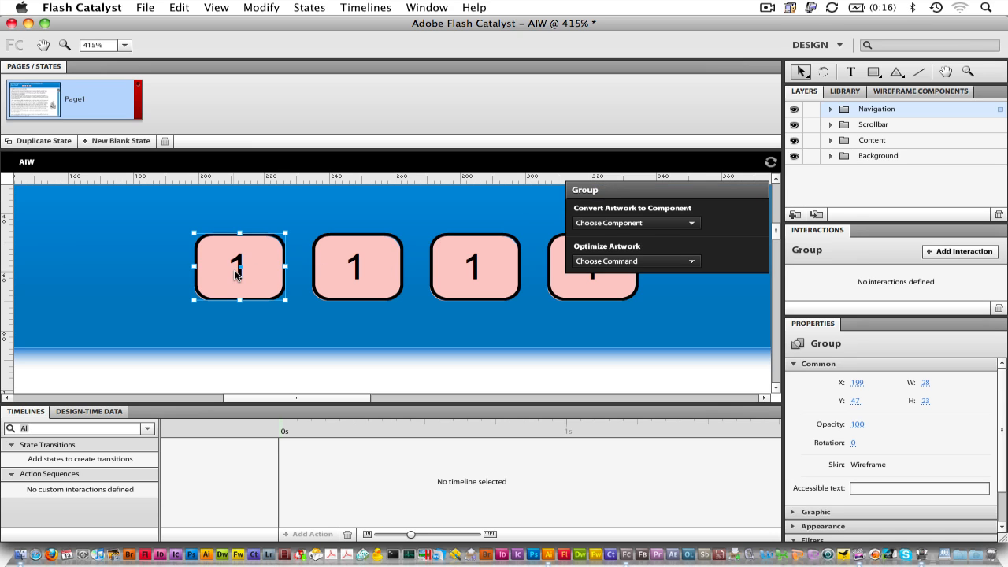
left_click(830, 109)
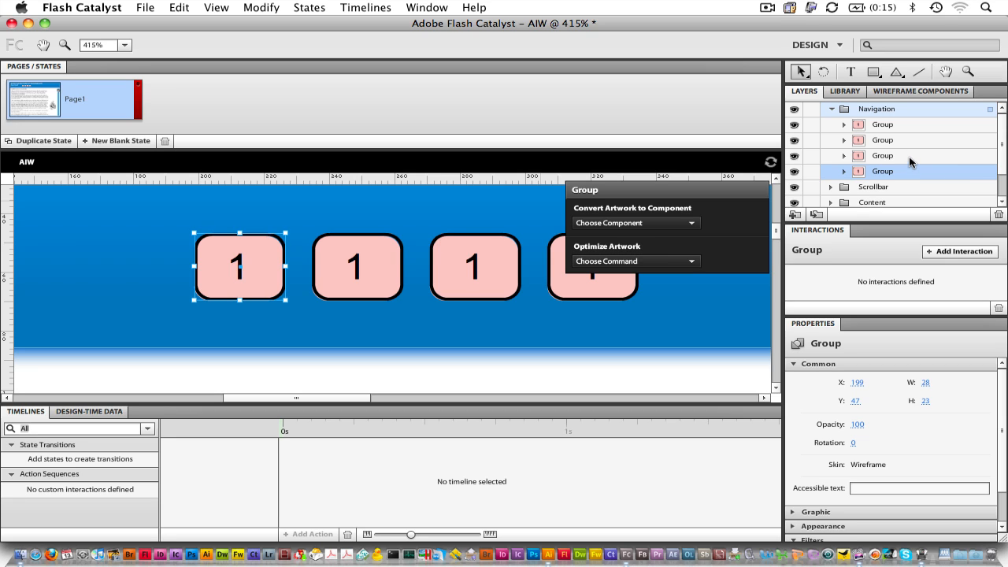
left_click(883, 155)
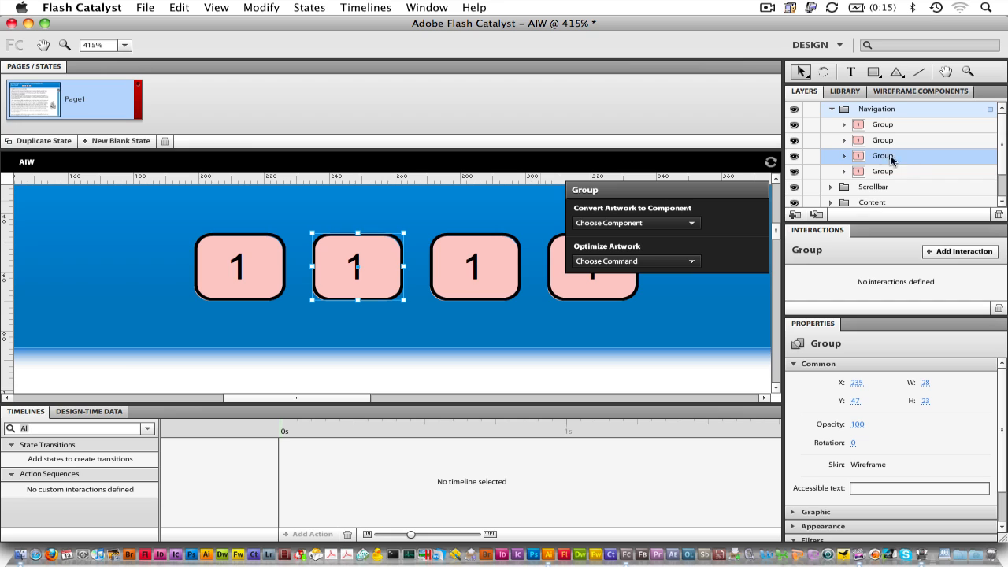
mouse_move(896, 158)
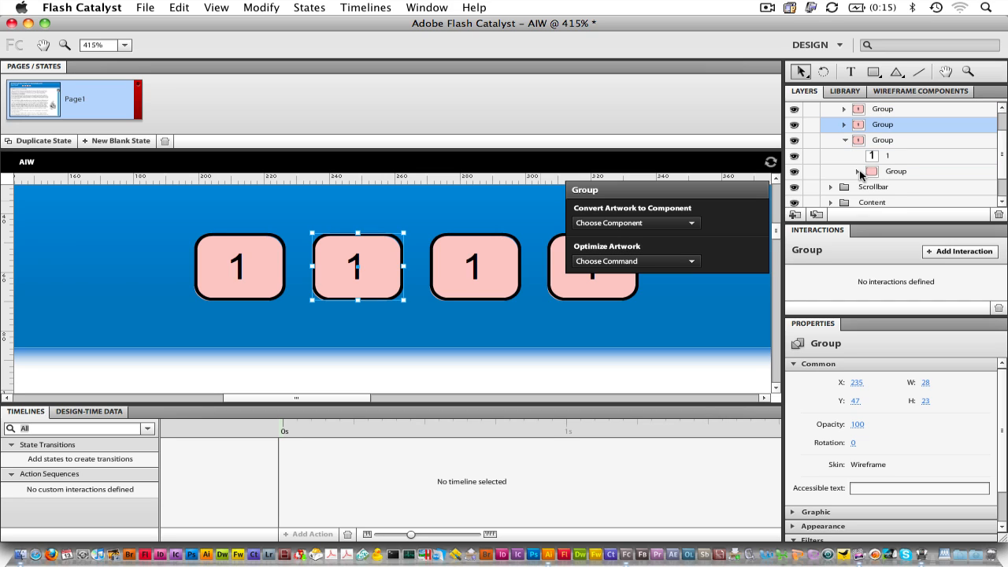
left_click(858, 172)
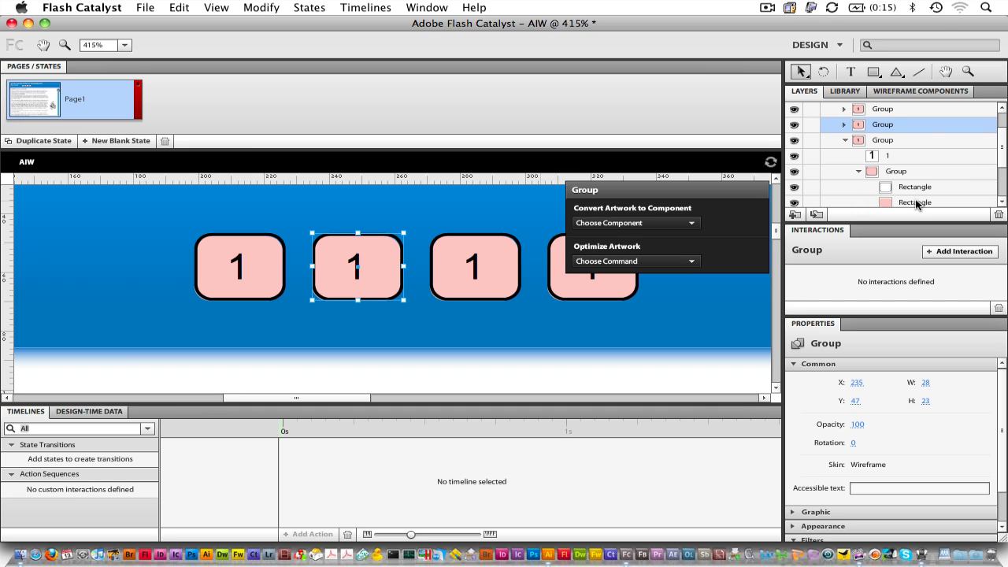
left_click(906, 140)
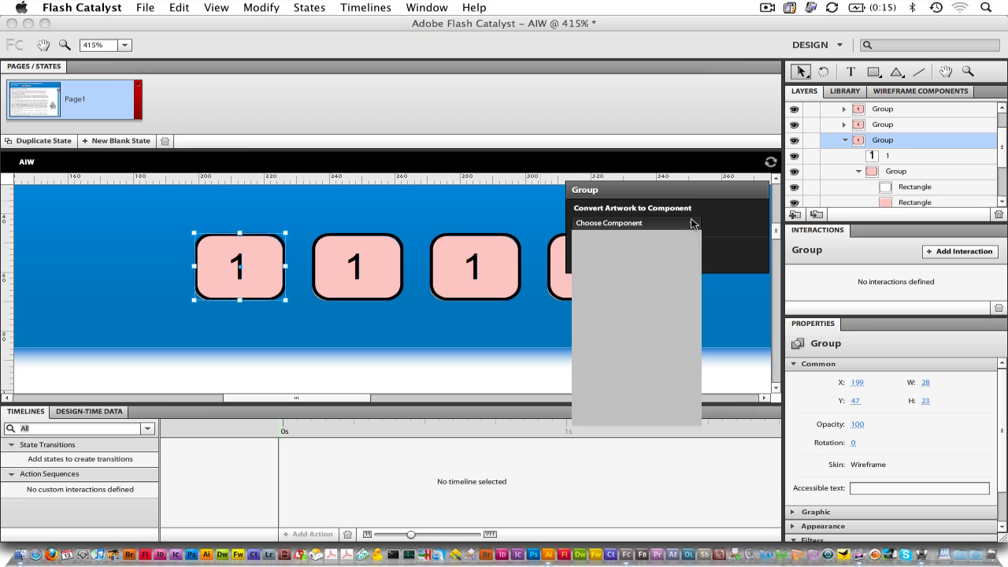
Convert the first number graphic into a Button component and expand its artwork group.
left_click(635, 223)
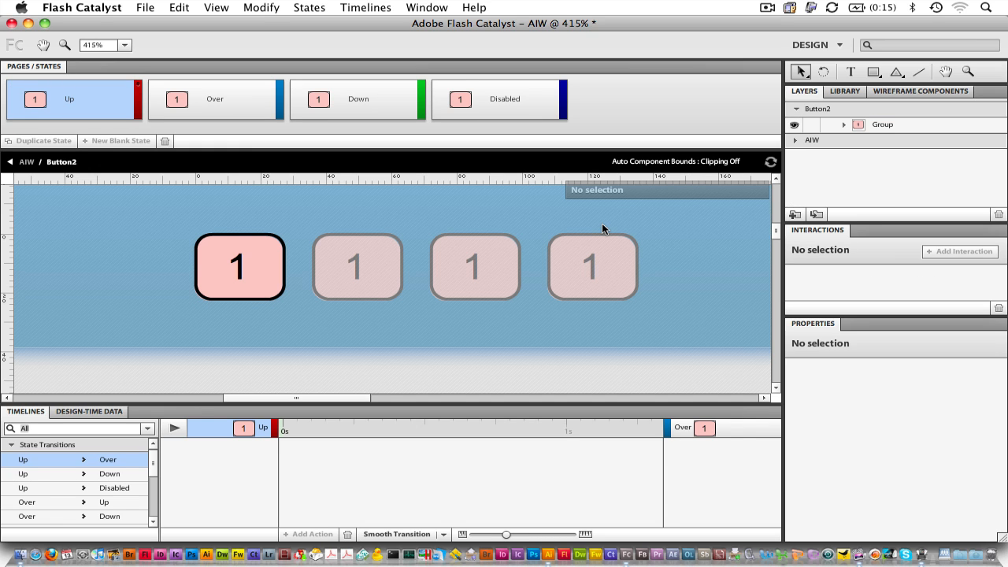
mouse_move(648, 226)
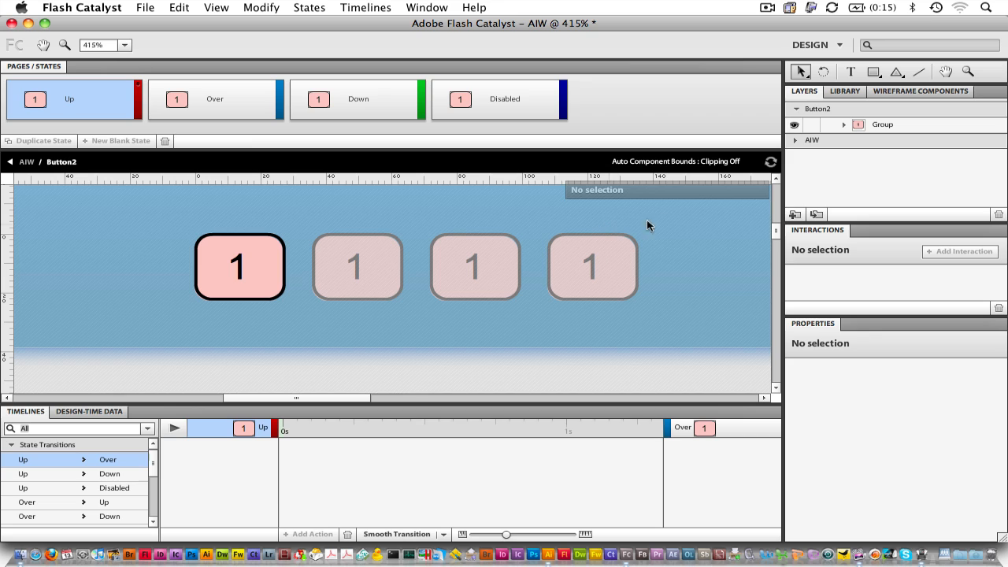
mouse_move(845, 130)
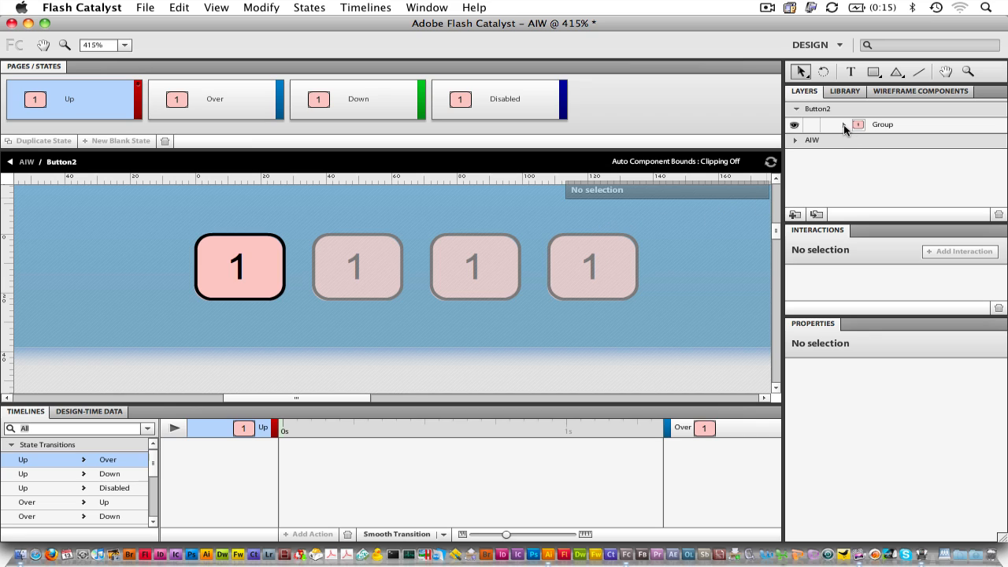
left_click(796, 124)
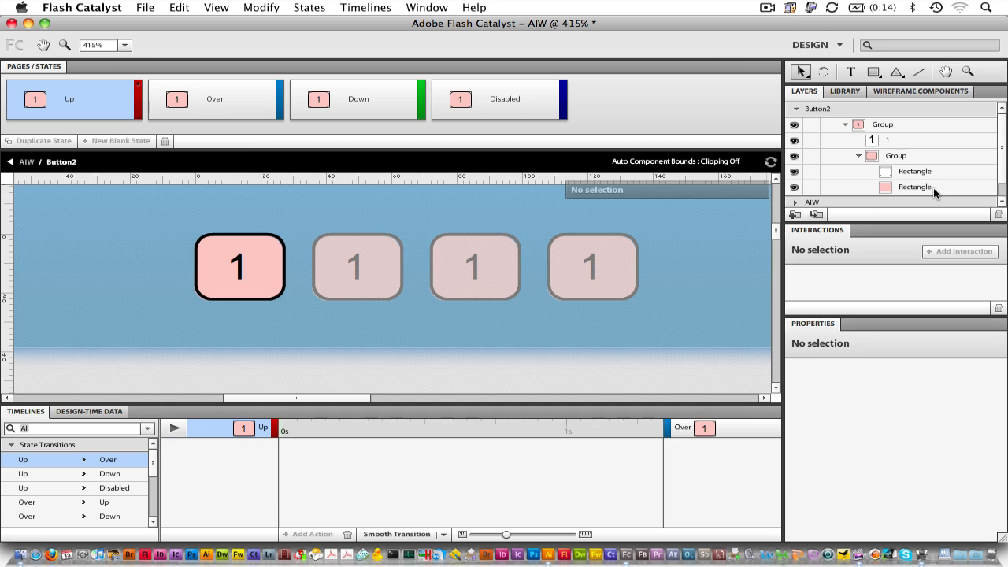
Fill the Up state's inner rectangle with a yellow-to-red gradient.
left_click(915, 186)
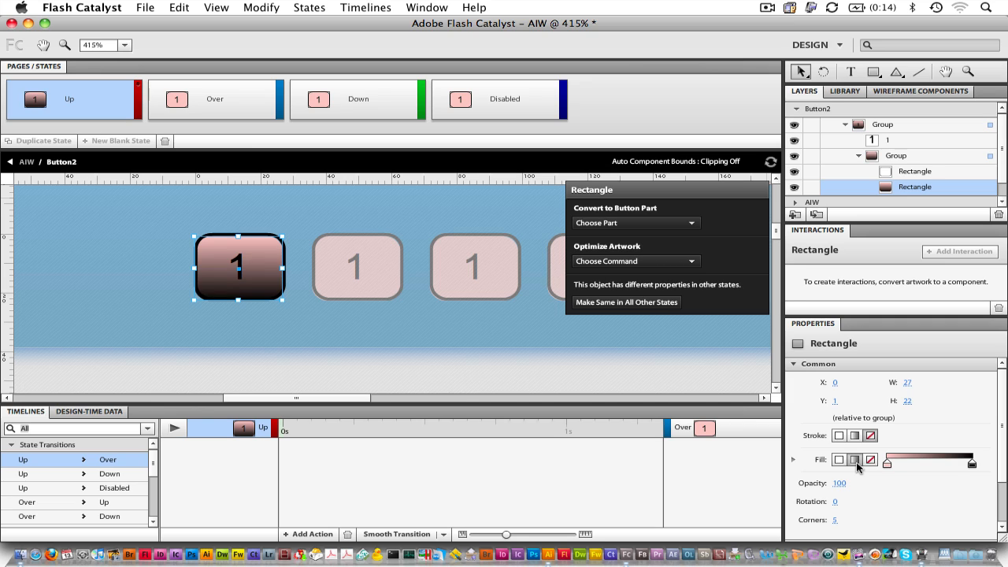
mouse_move(977, 471)
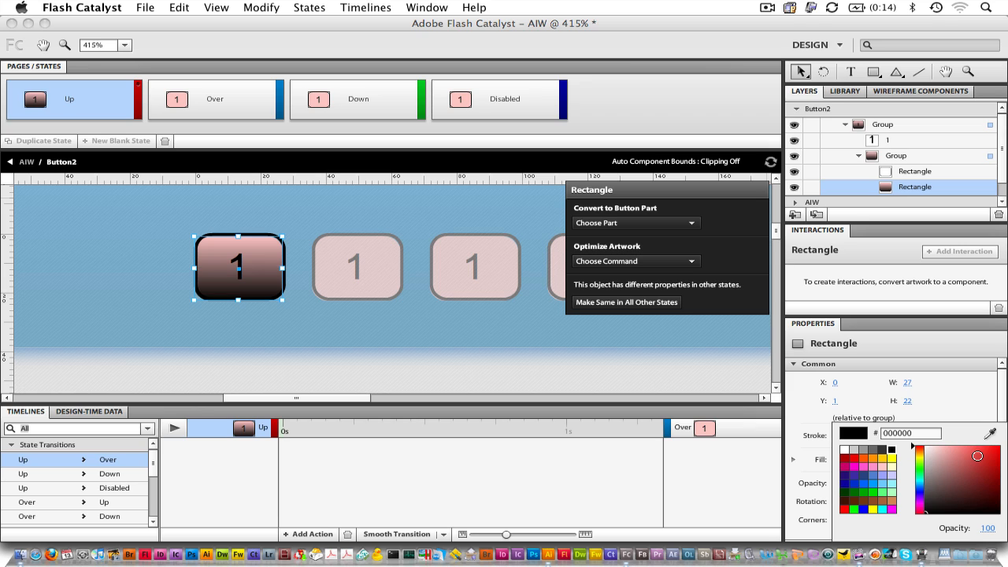
left_click(982, 462)
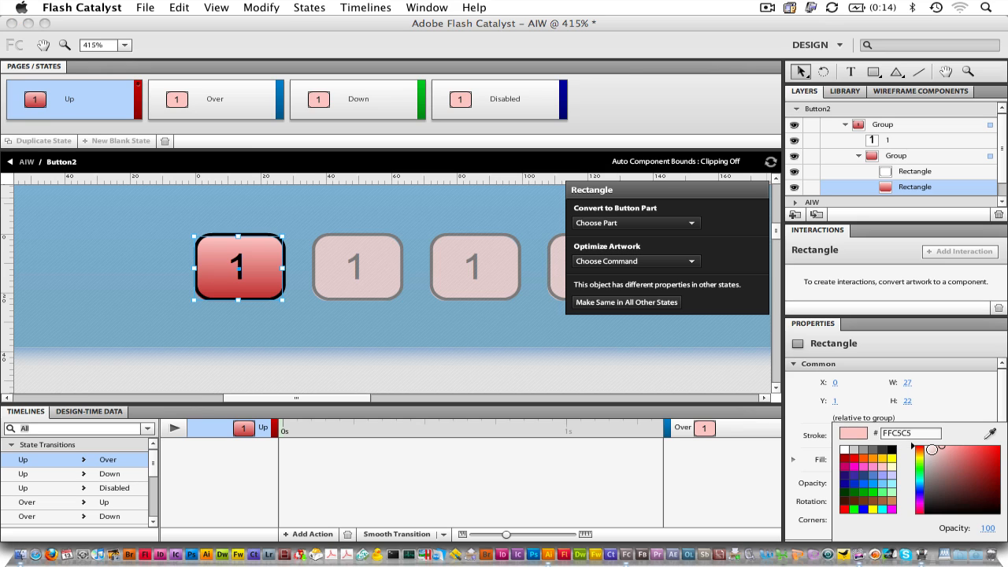
left_click(946, 453)
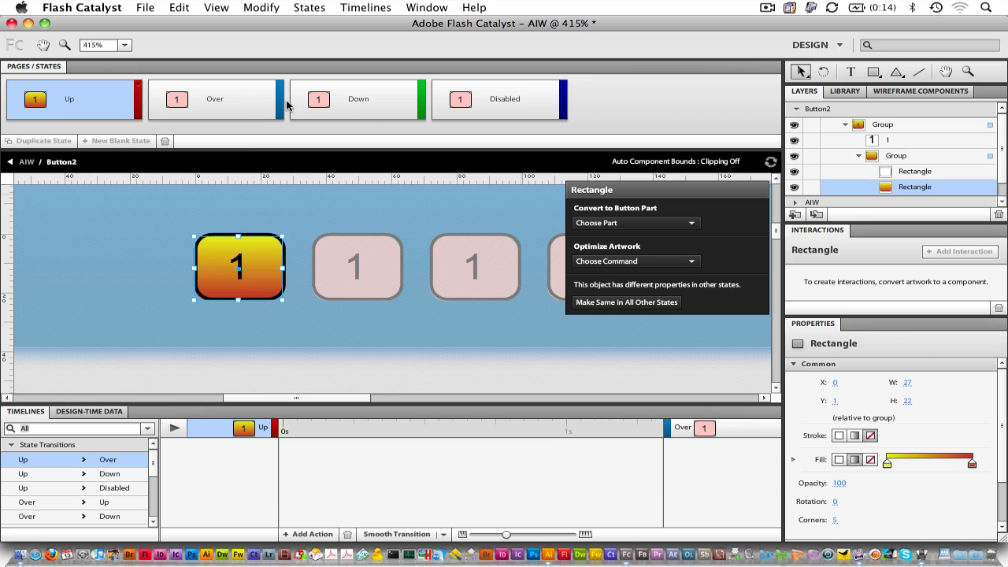
mouse_move(252, 98)
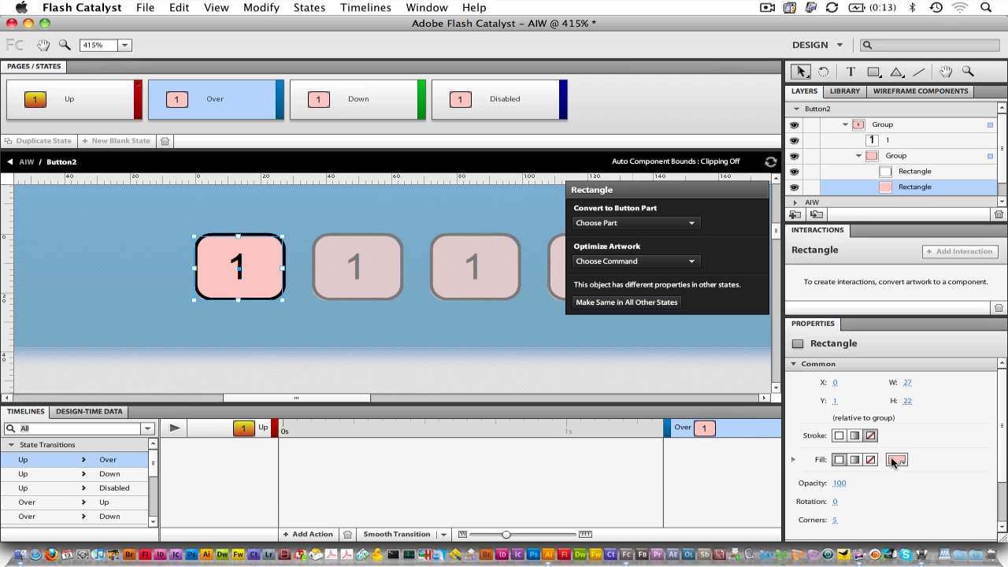
Give the Over state rectangle a C62828 dark red fill and blue inner glow, then select Down.
left_click(897, 460)
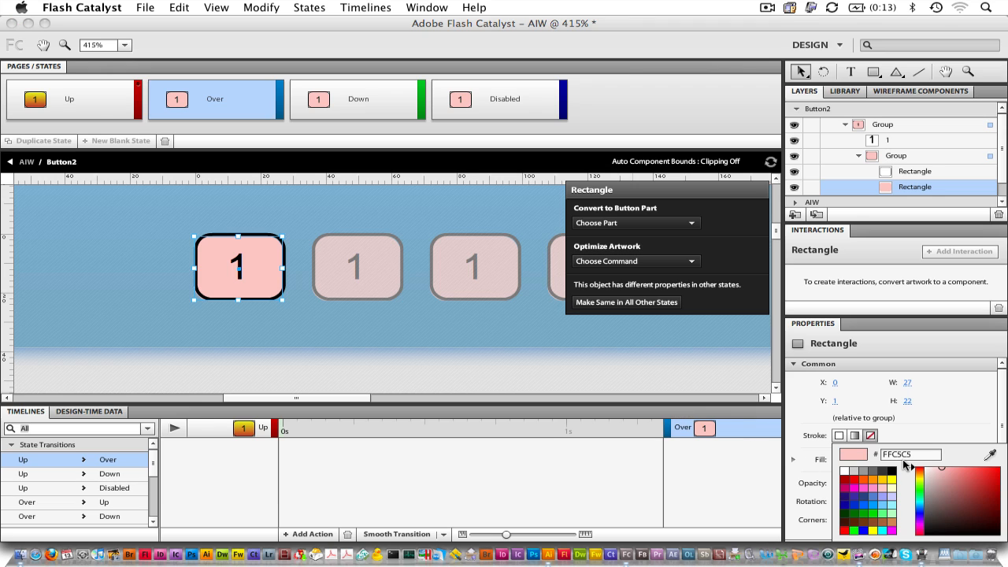
left_click(983, 478)
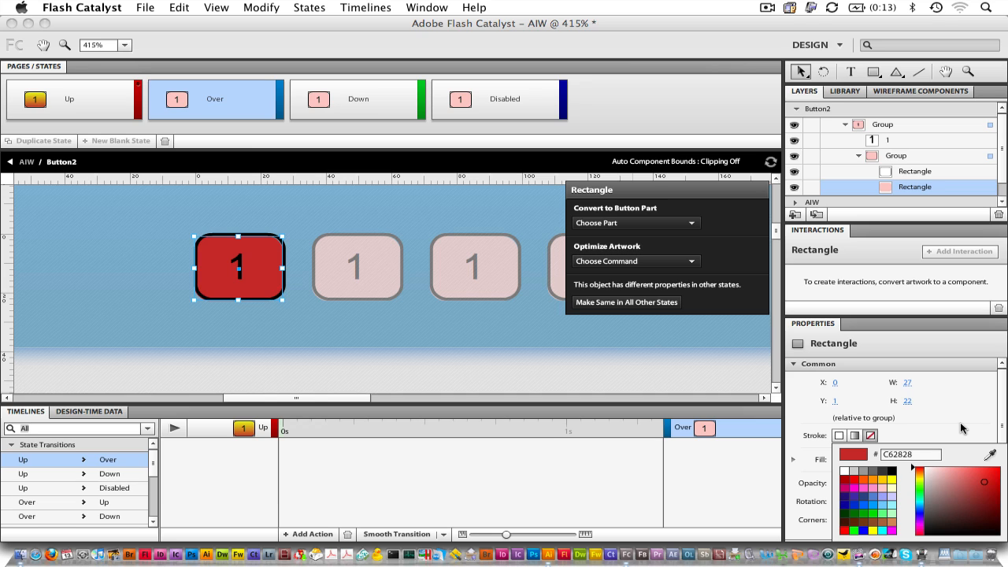
left_click(793, 363)
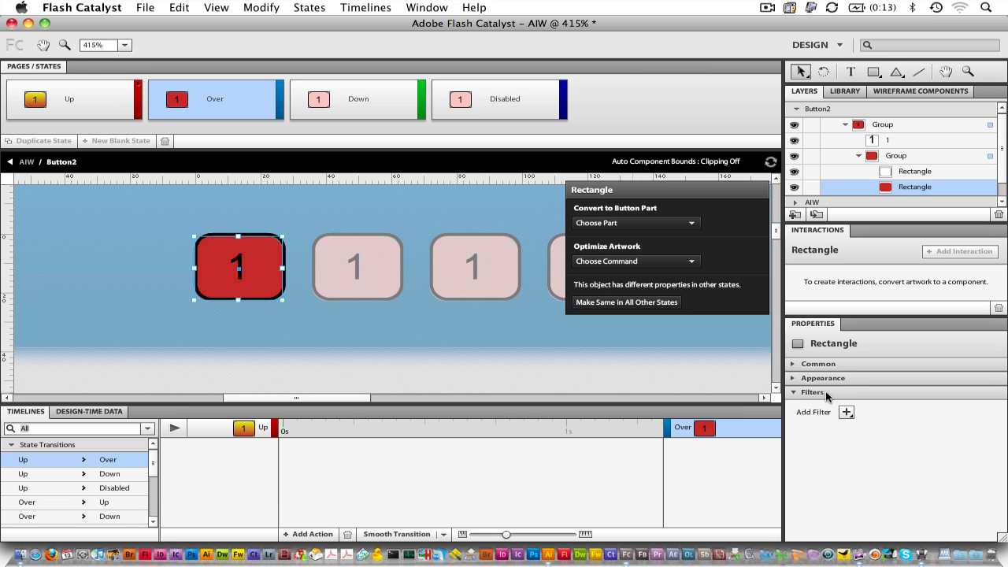
left_click(846, 412)
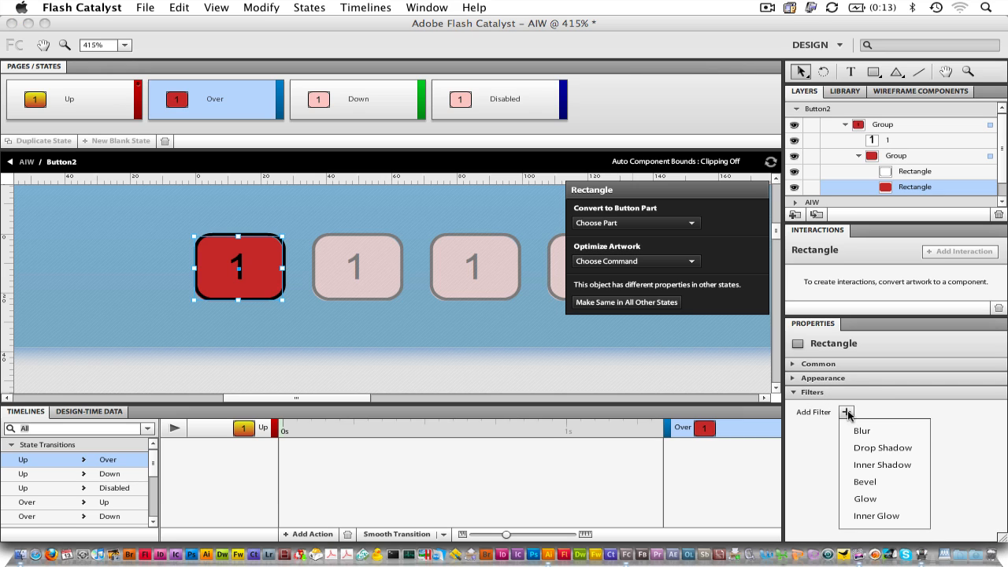
mouse_move(876, 516)
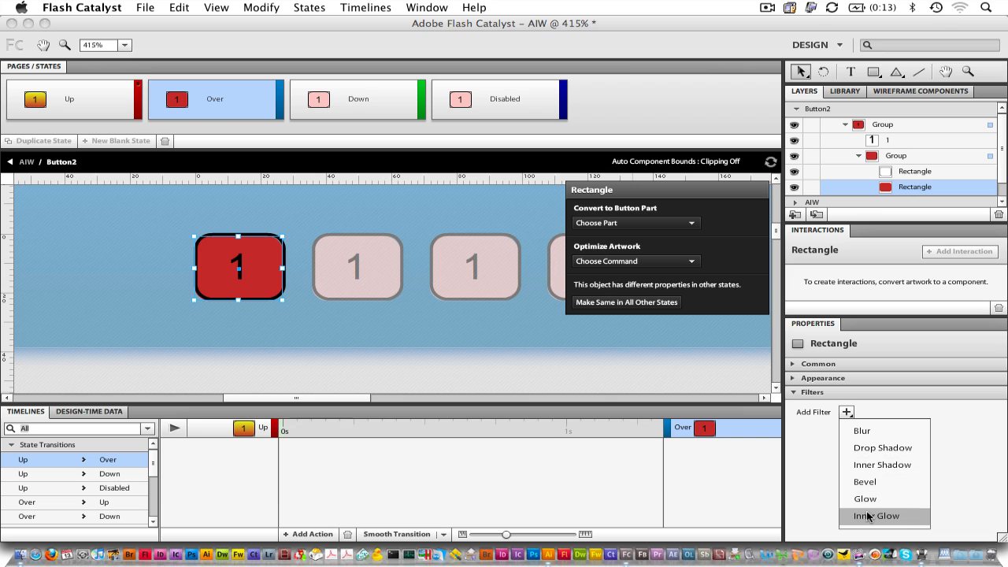
left_click(876, 516)
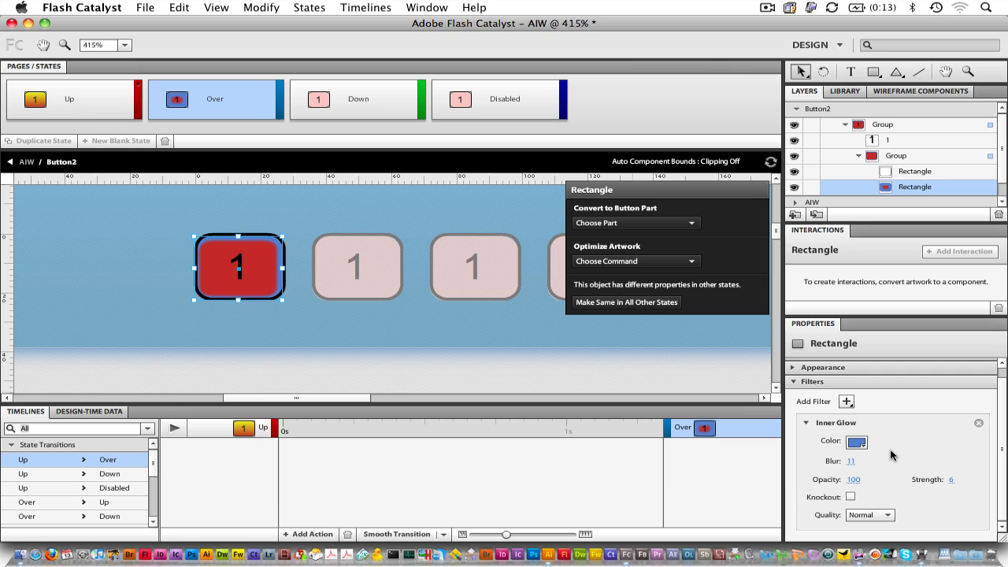
left_click(357, 98)
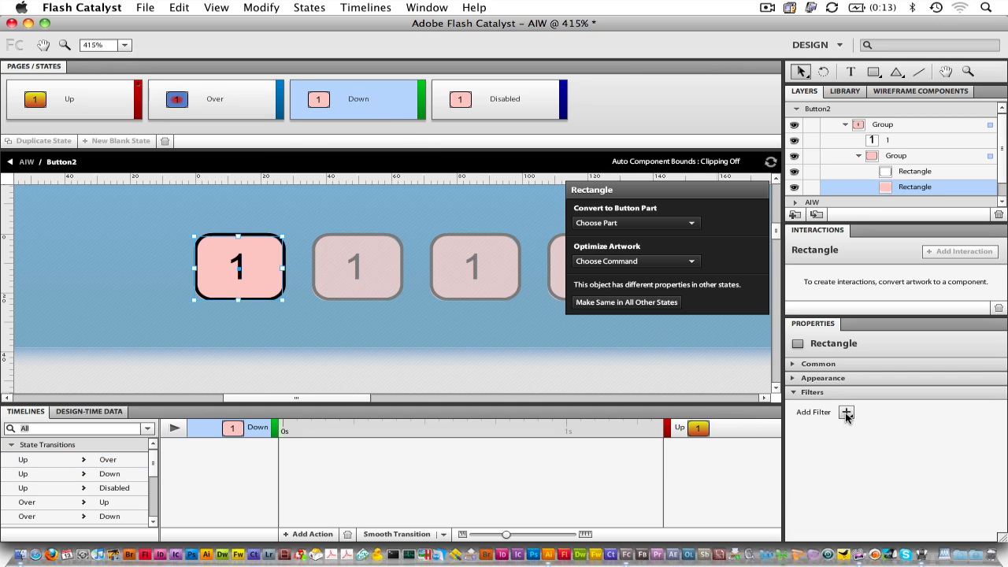
Add a yellow Glow filter to the Down state's rectangle and change its fill colour.
left_click(846, 412)
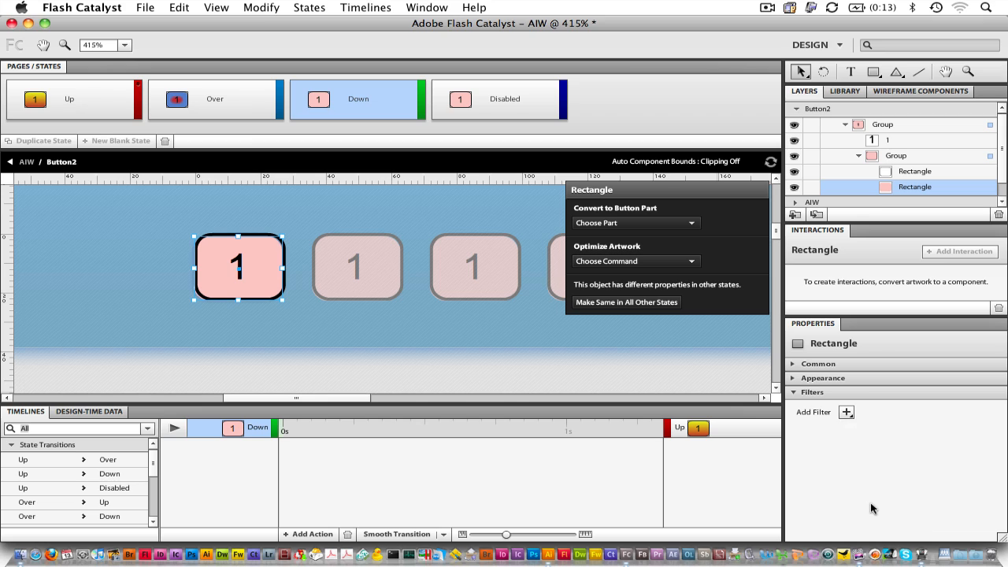
left_click(846, 412)
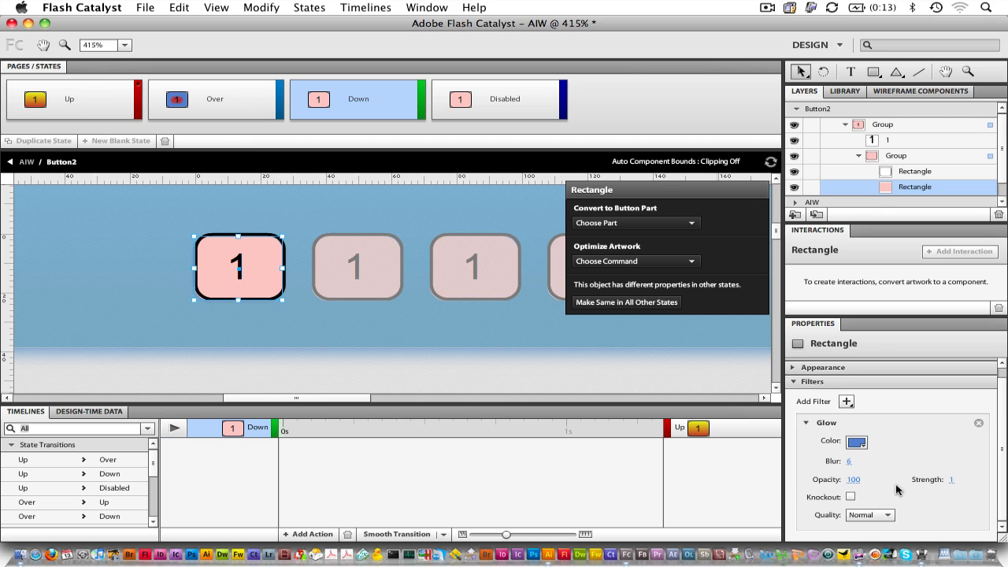
left_click(857, 441)
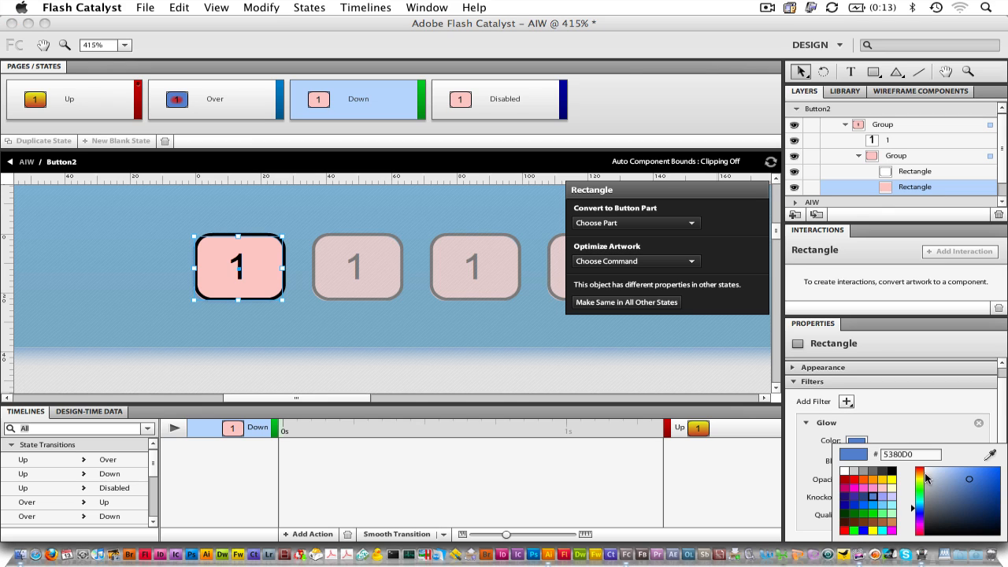
left_click(991, 478)
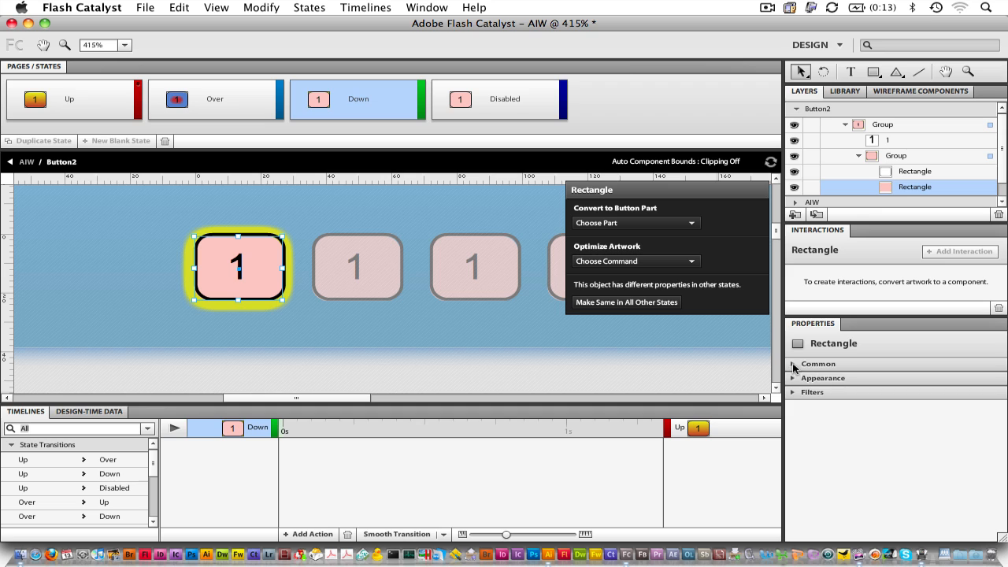
left_click(818, 363)
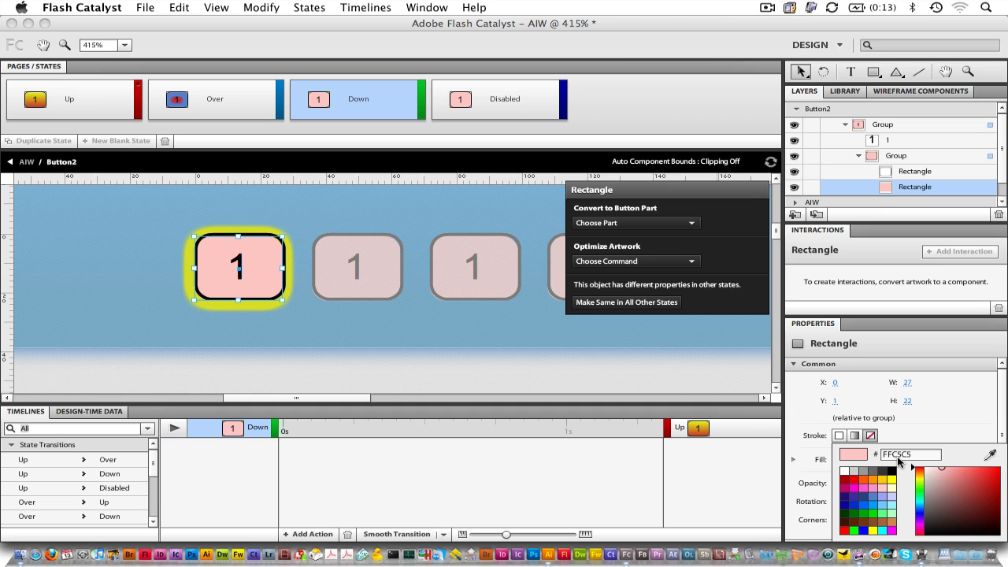
mouse_move(923, 510)
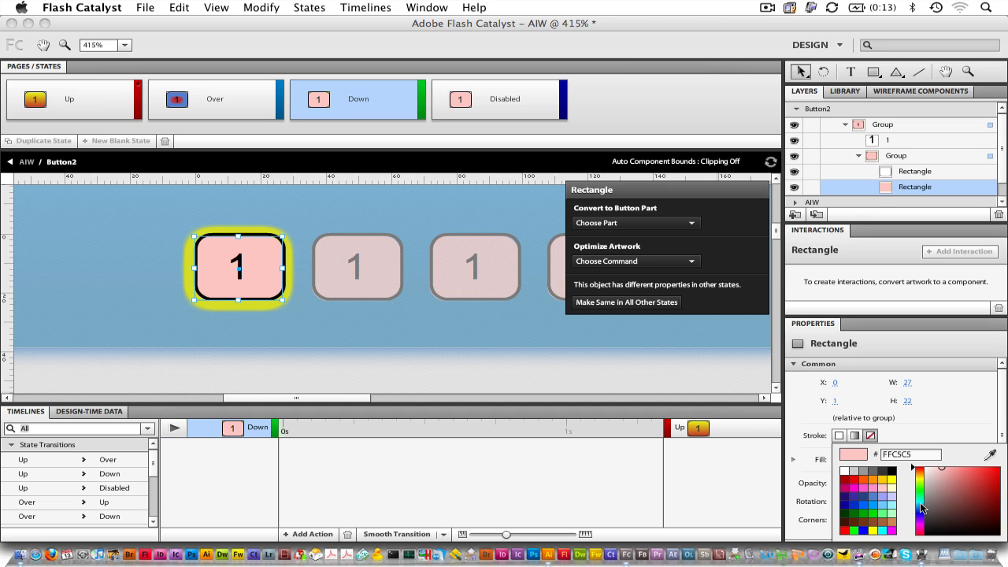
left_click(984, 492)
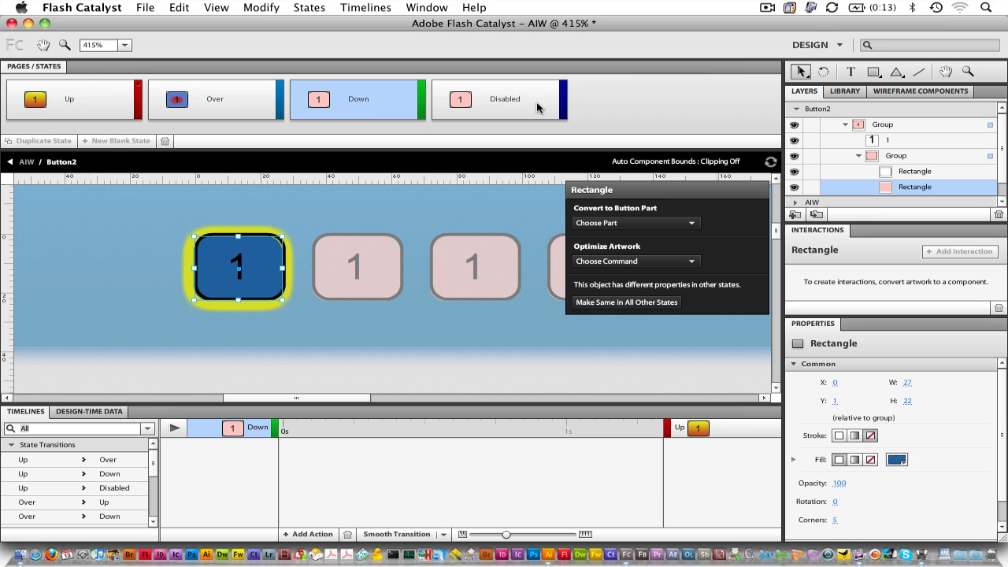
Switch to the Disabled state and change the rectangle's fill colour.
left_click(504, 98)
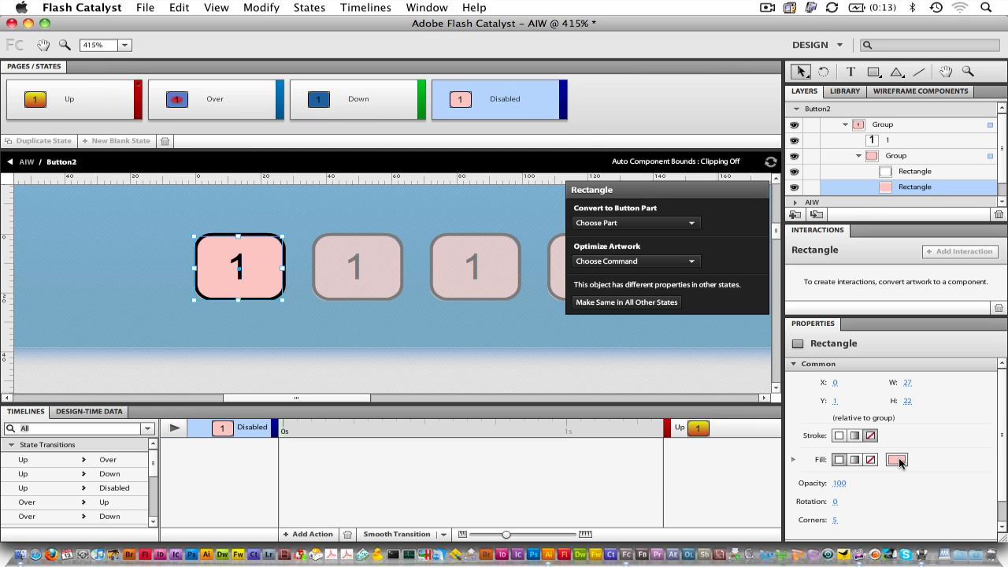
left_click(897, 460)
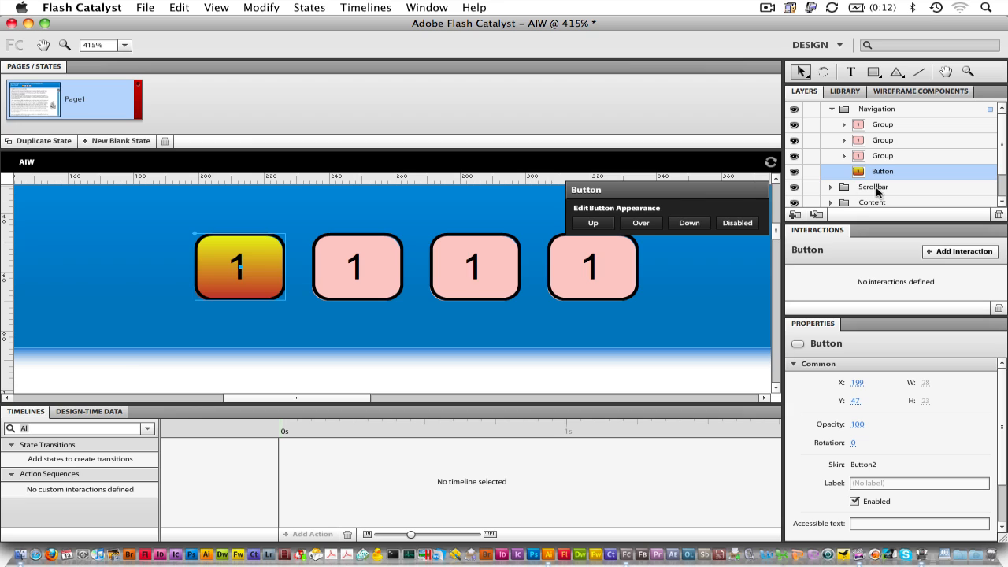
mouse_move(906, 162)
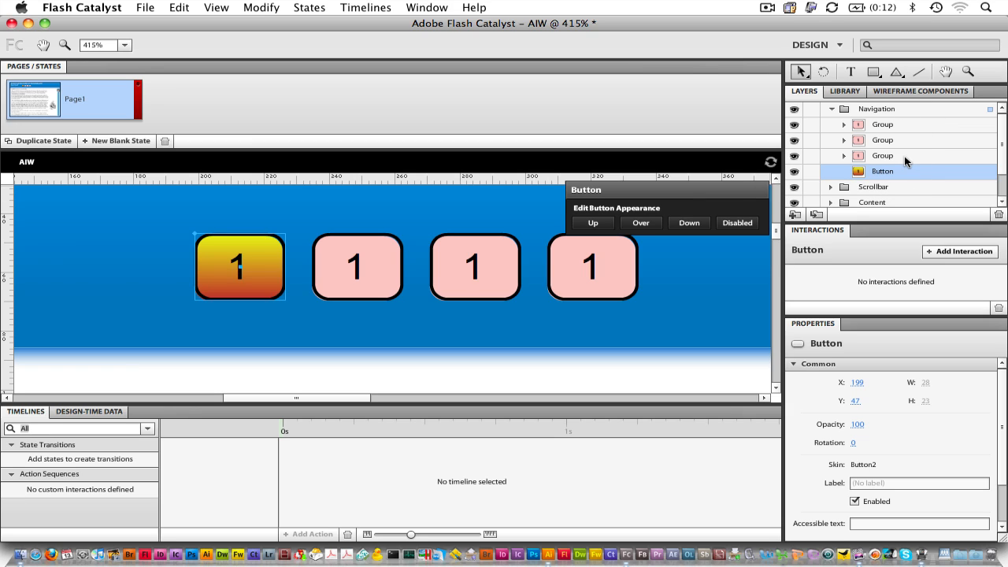
mouse_move(900, 175)
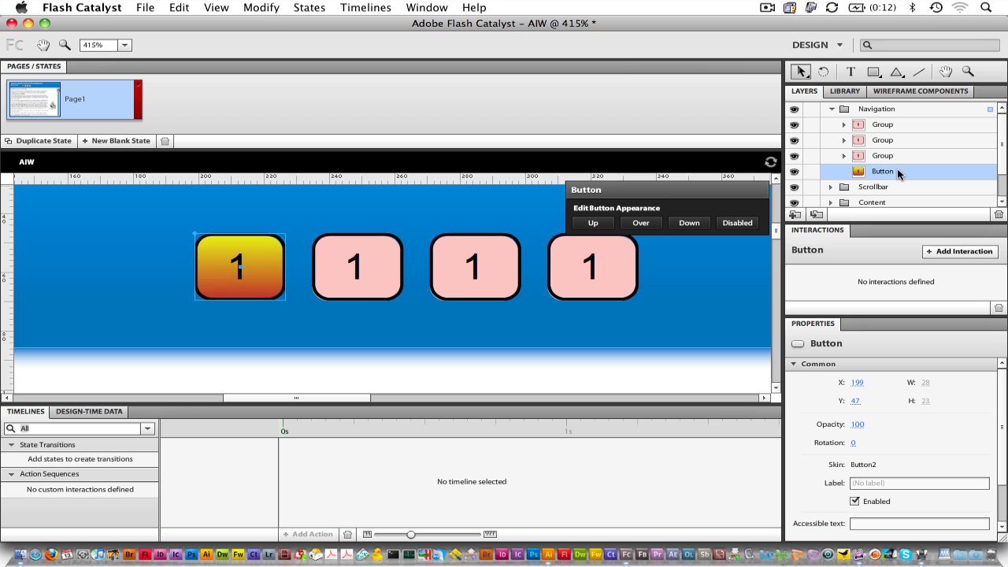
mouse_move(392, 238)
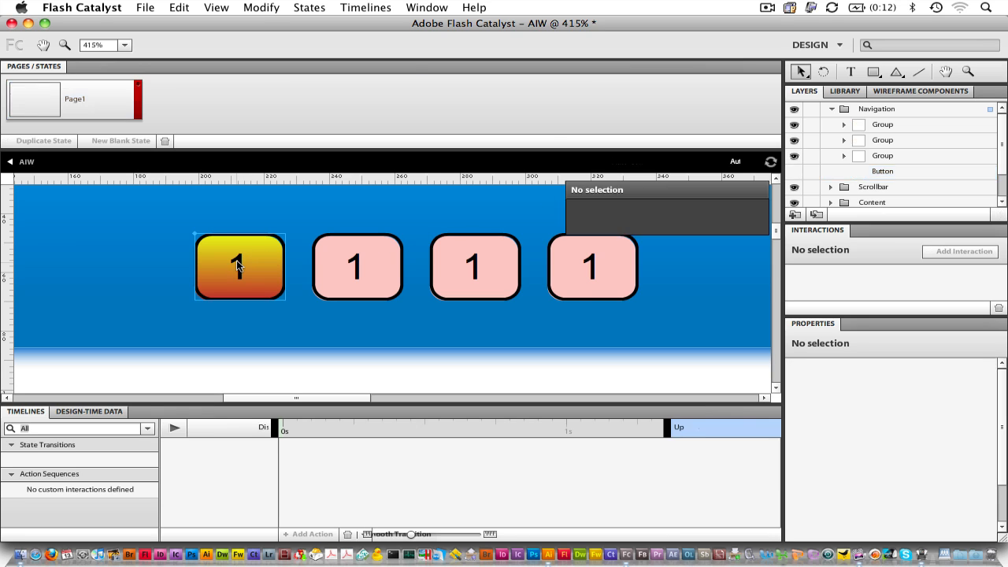
Inside the button component, select the number 1 text and open the Button Part choices.
double_click(239, 268)
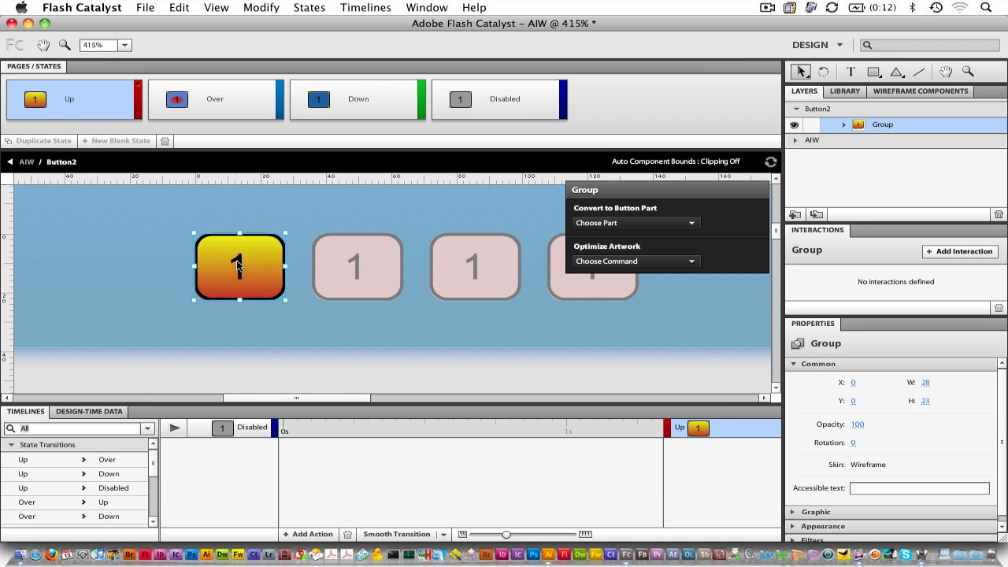
mouse_move(851, 130)
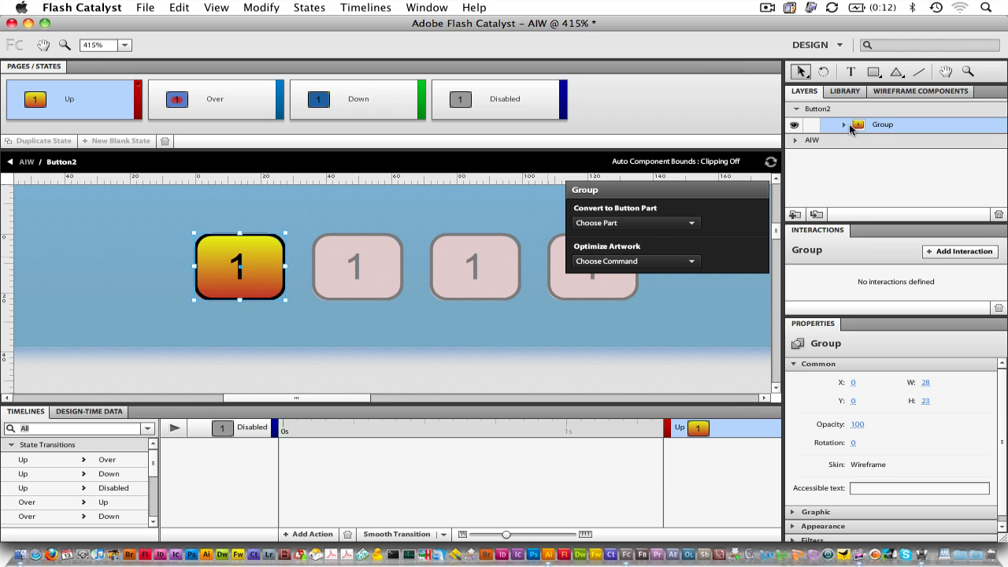
left_click(844, 125)
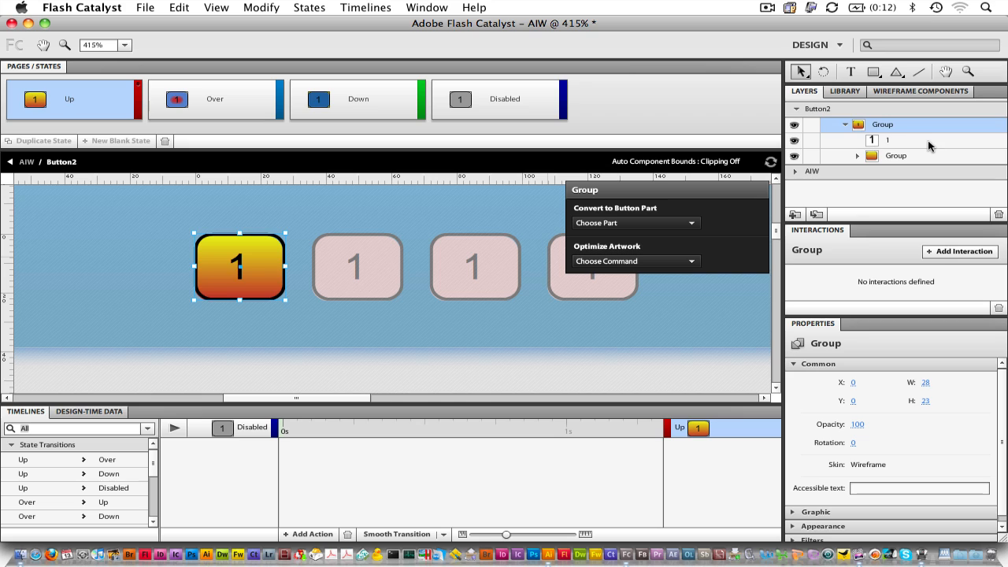
left_click(887, 139)
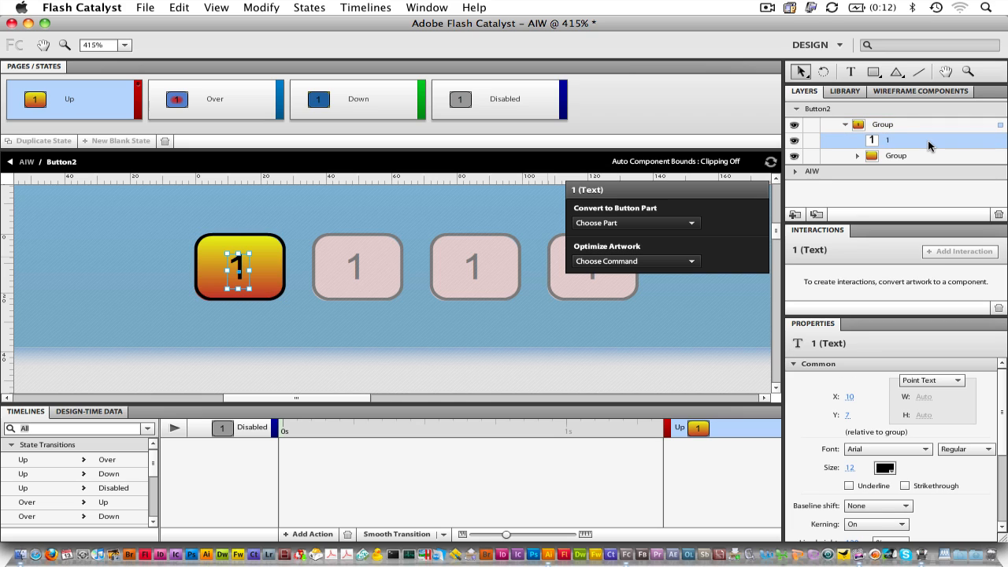
mouse_move(680, 223)
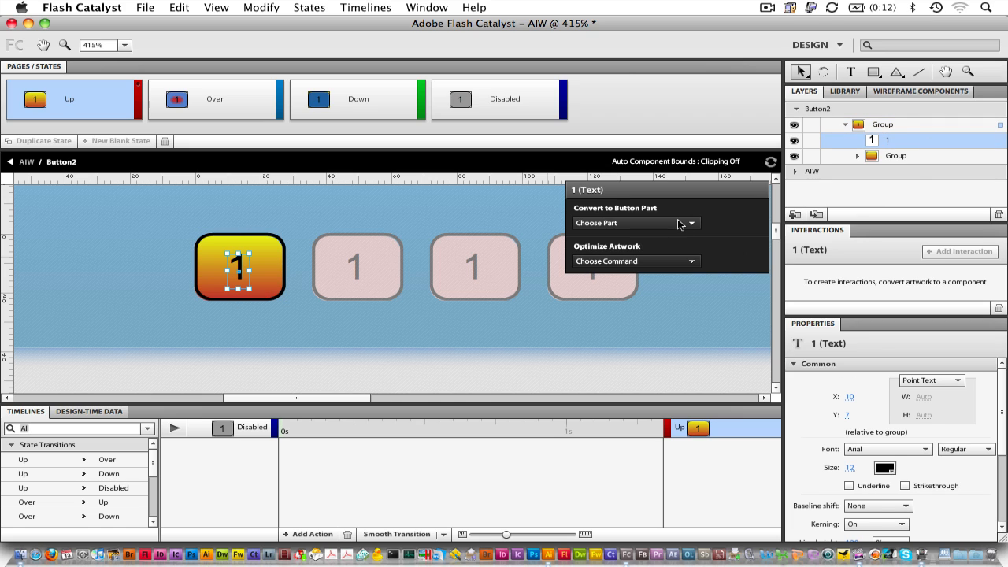
left_click(634, 223)
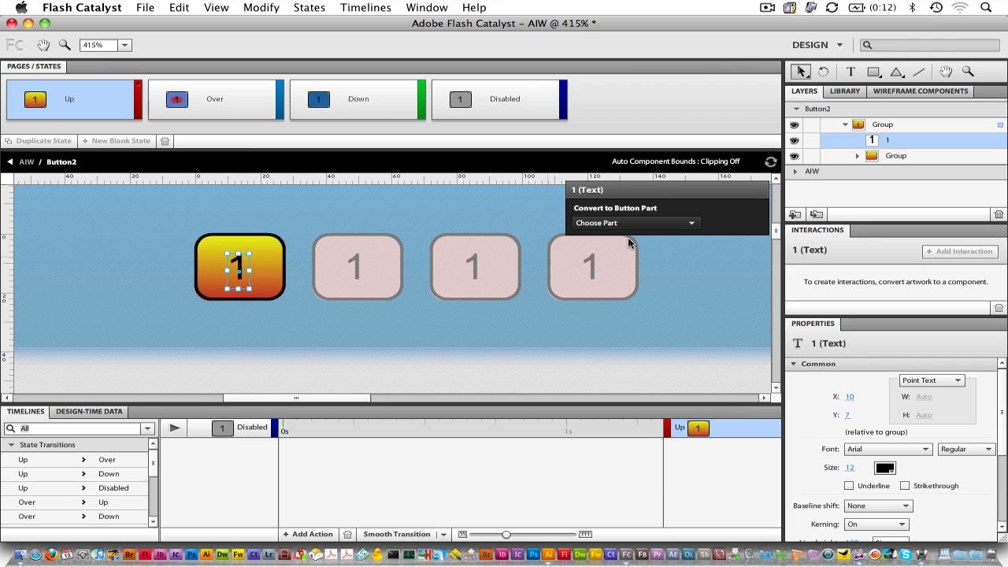
mouse_move(122, 144)
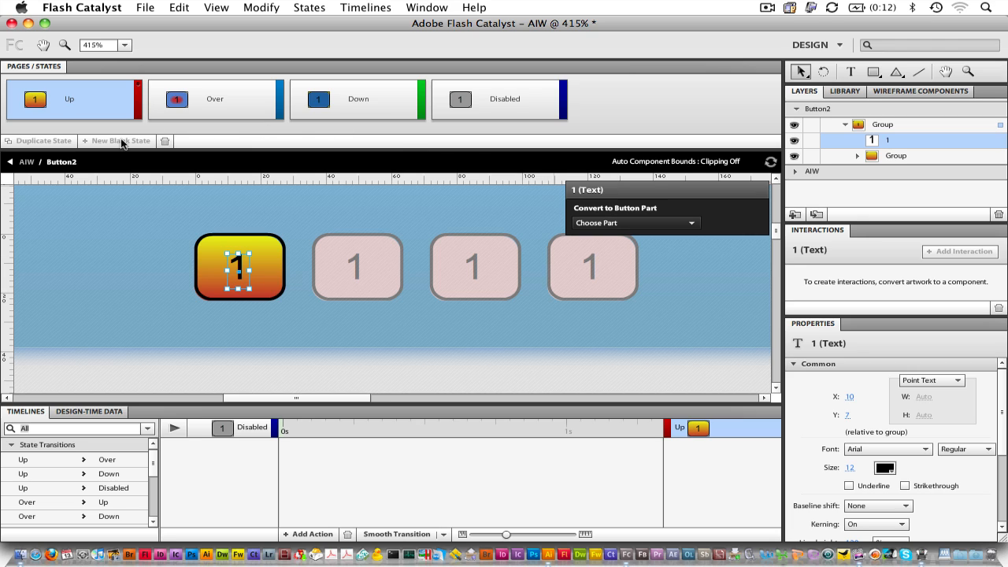
Return to the main page and drag a Button2 copy from the Library over the second placeholder.
left_click(26, 161)
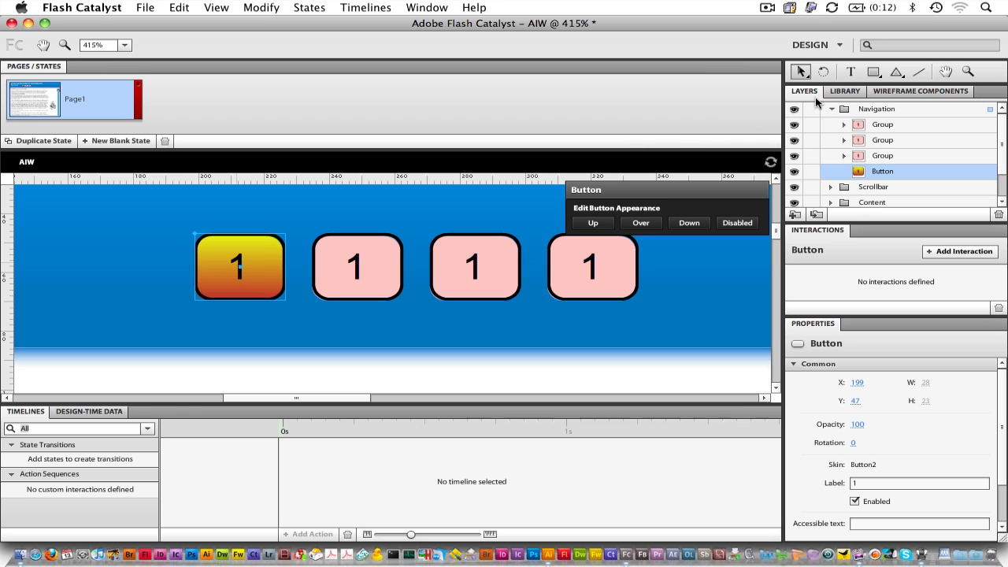
left_click(844, 91)
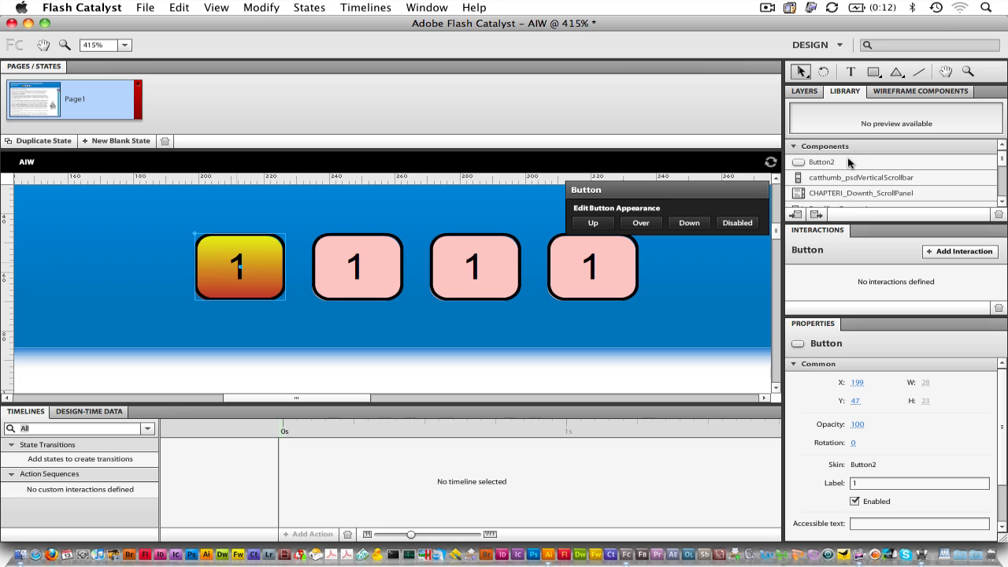
mouse_move(849, 165)
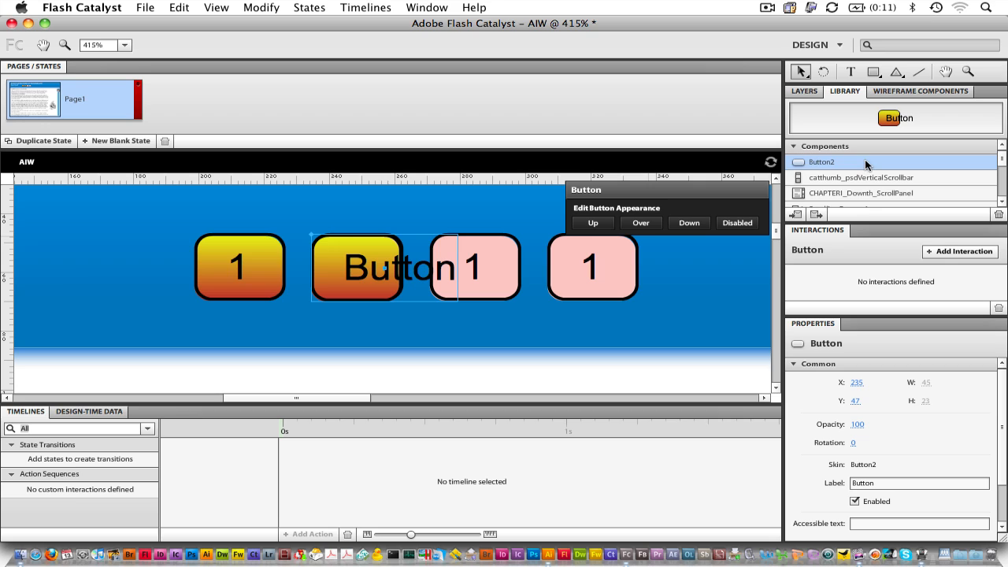
left_click_drag(357, 266, 484, 266)
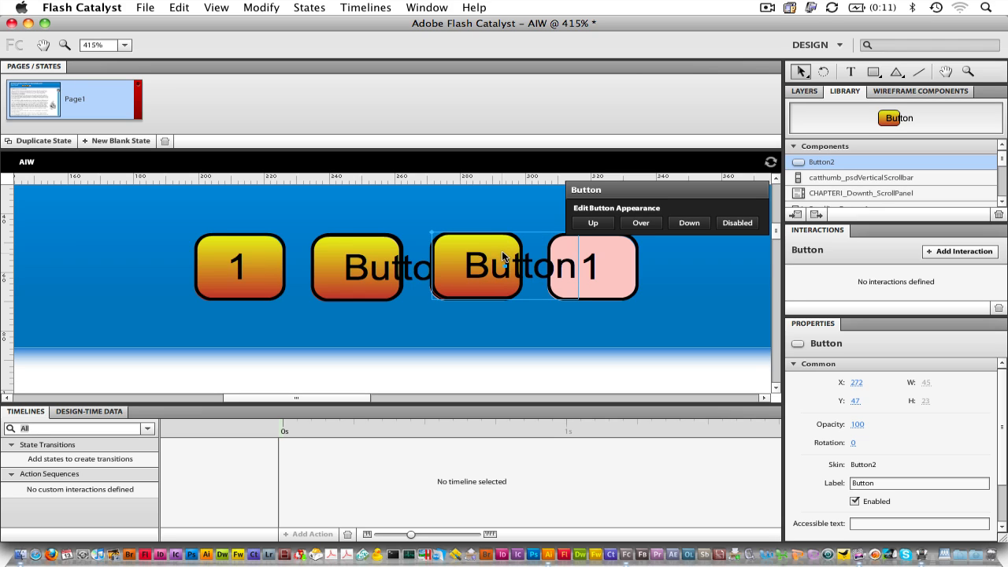
mouse_move(628, 243)
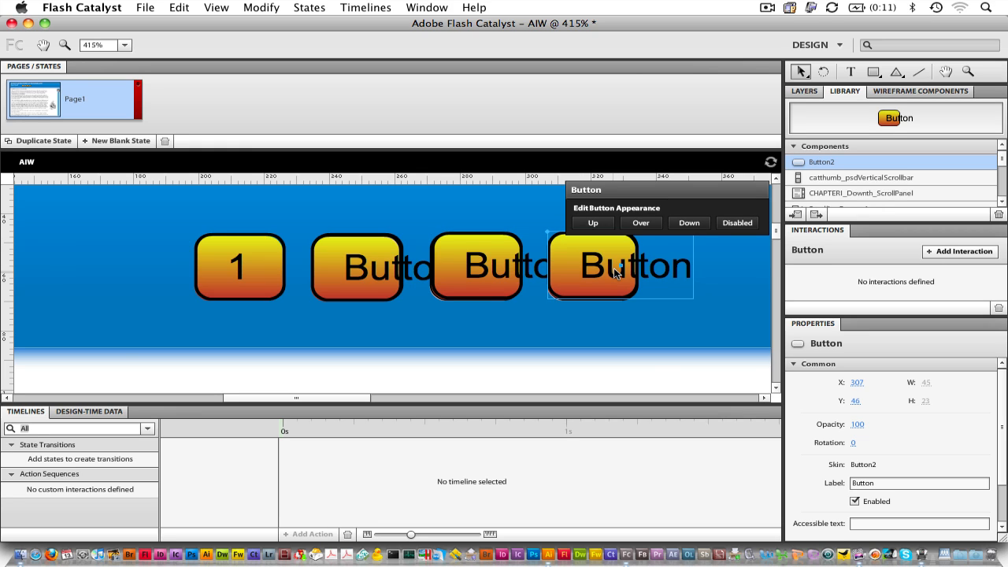
Label the new button copies 2, 3 and 4.
left_click(357, 266)
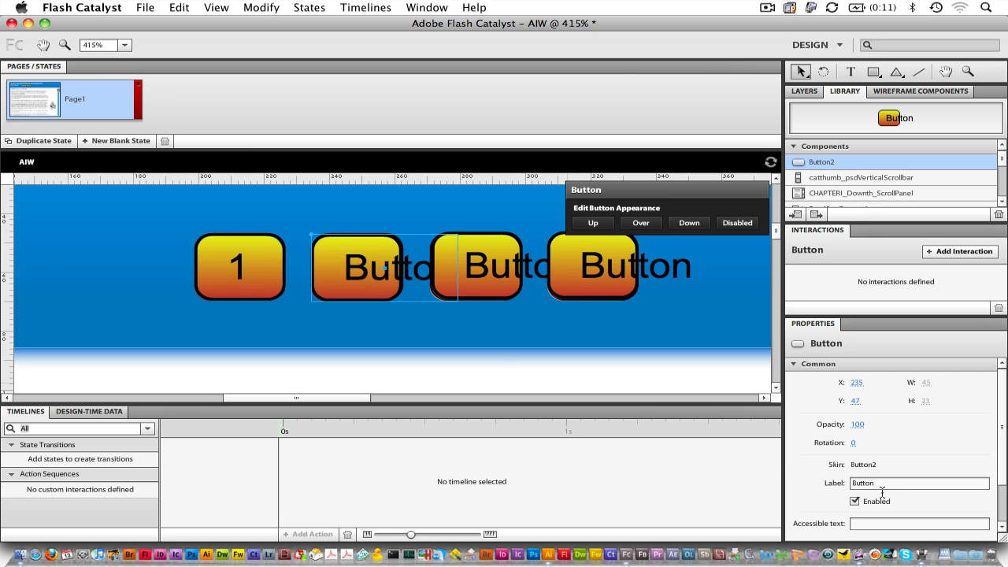
type("2")
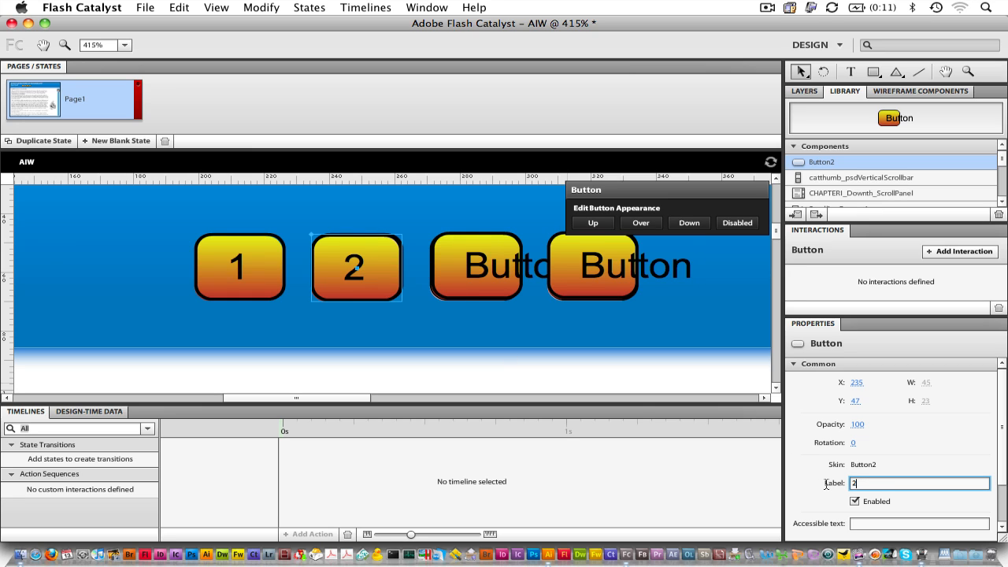
left_click(476, 265)
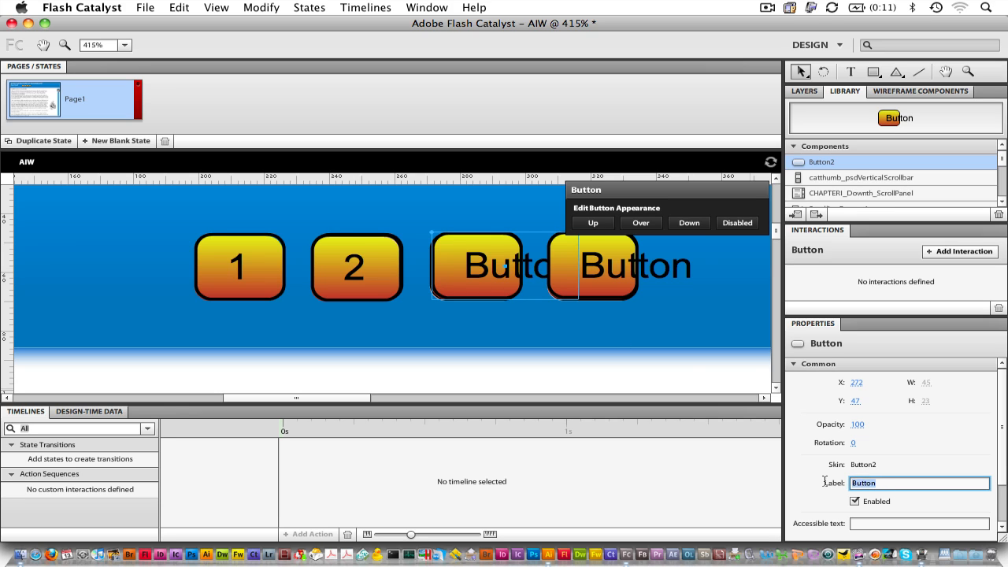
type("3")
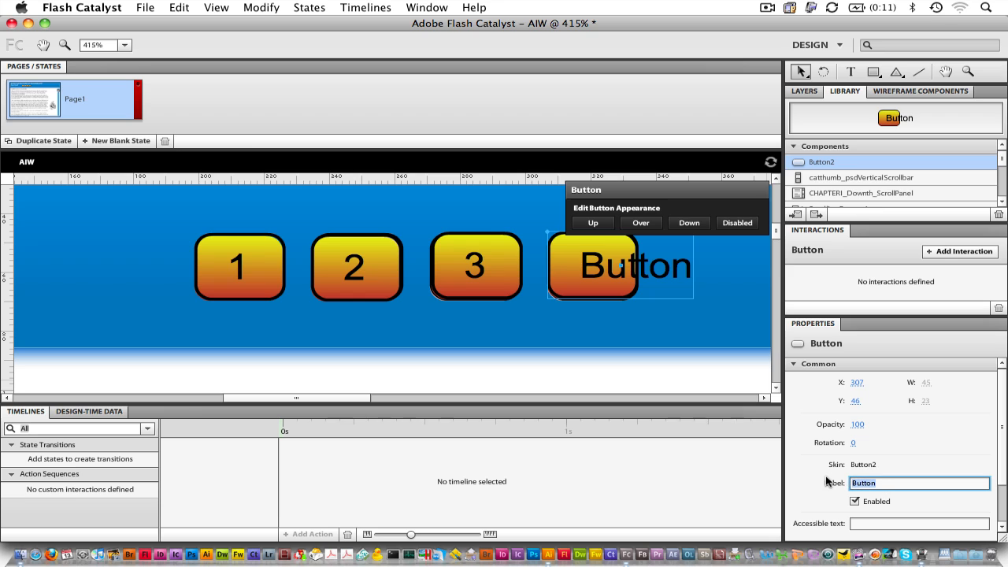
type("4")
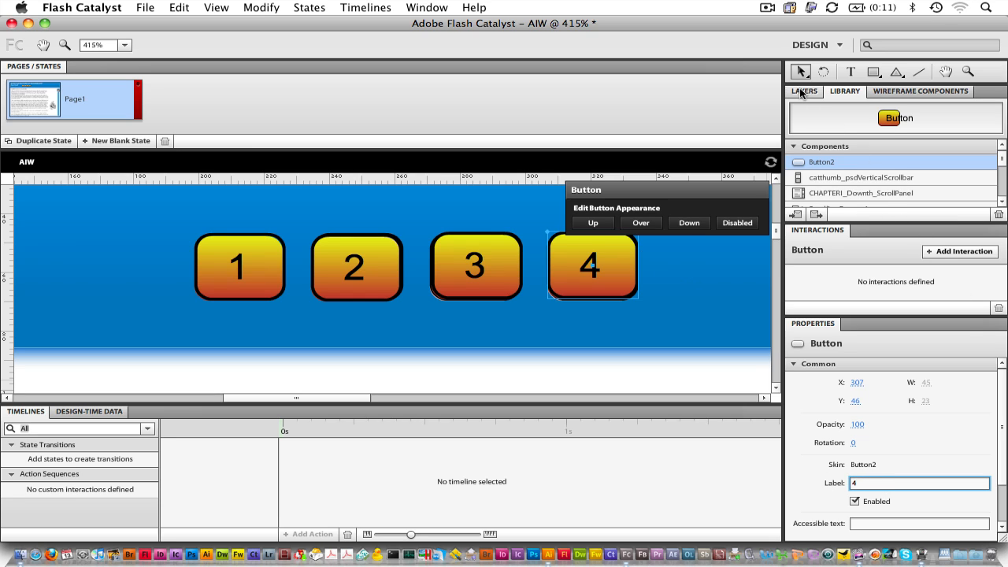
In the Layers panel, select the leftover pink placeholder groups for deletion.
left_click(804, 91)
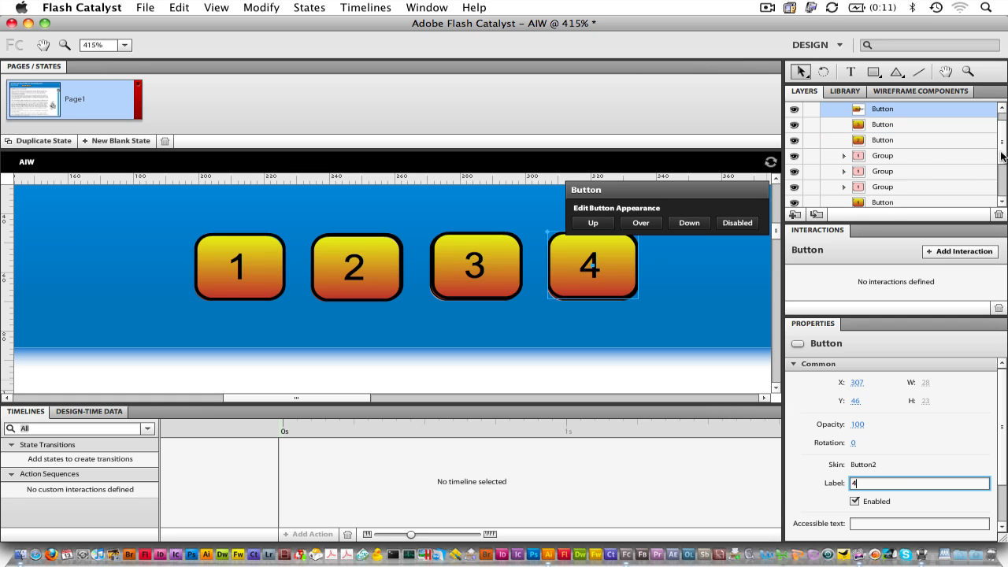
left_click(883, 155)
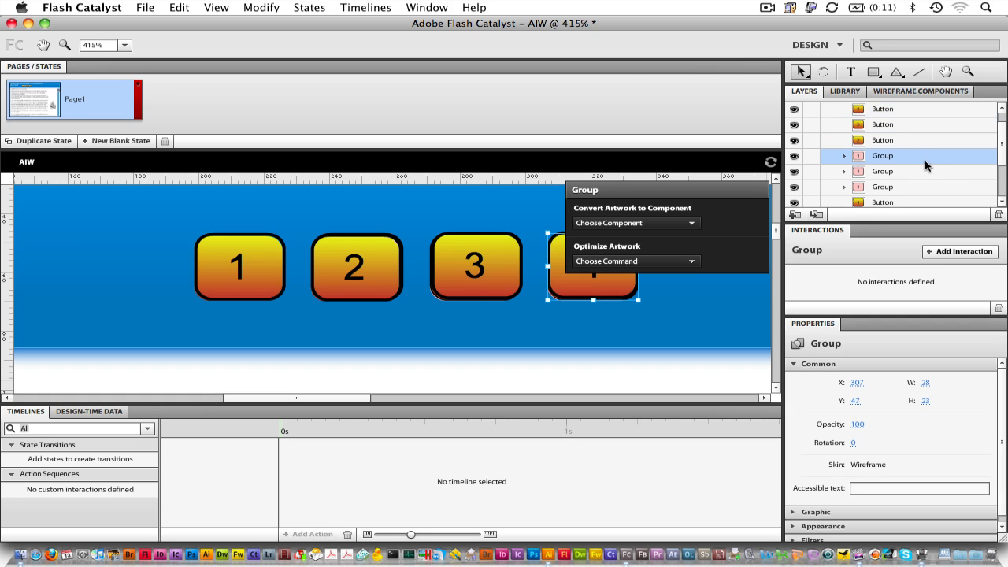
left_click(882, 171)
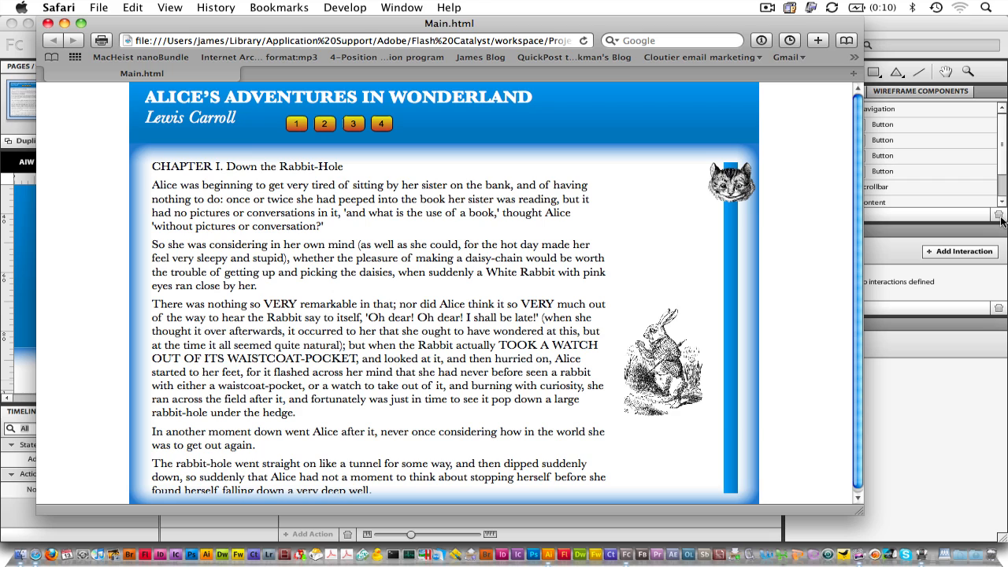
mouse_move(310, 122)
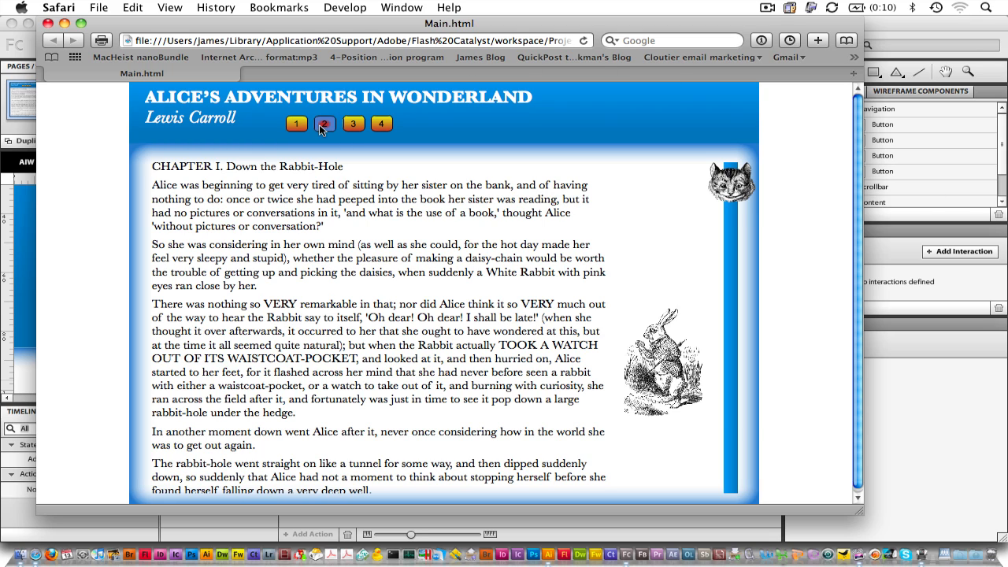
Click the numbered buttons in Safari, including button 3, to check their blue Down looks.
left_click(297, 123)
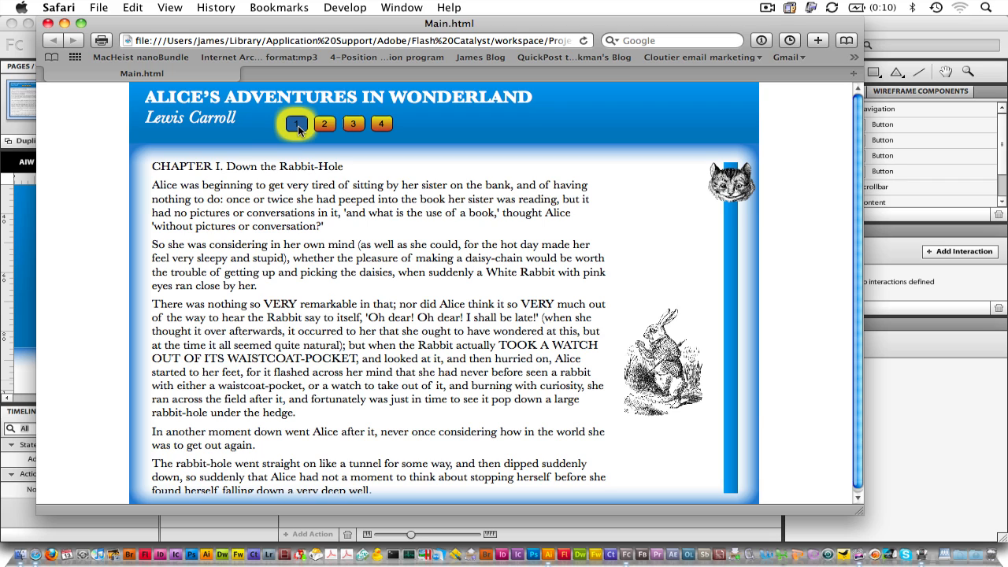
left_click(353, 124)
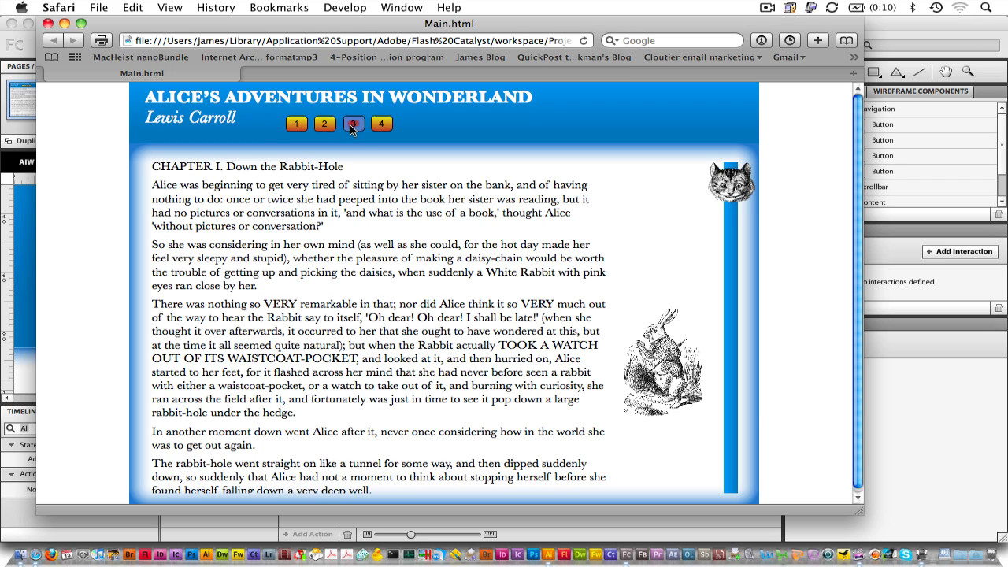